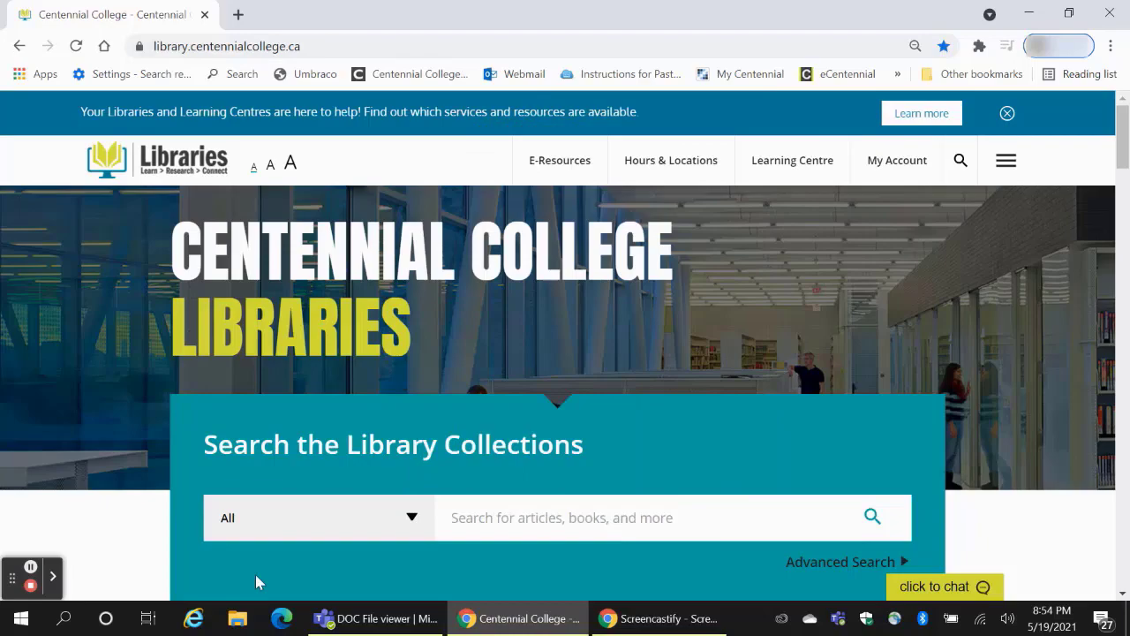
- Filter Centennial's E-Resources A-Z databases to letter O and open OverDrive
scroll(down, 3)
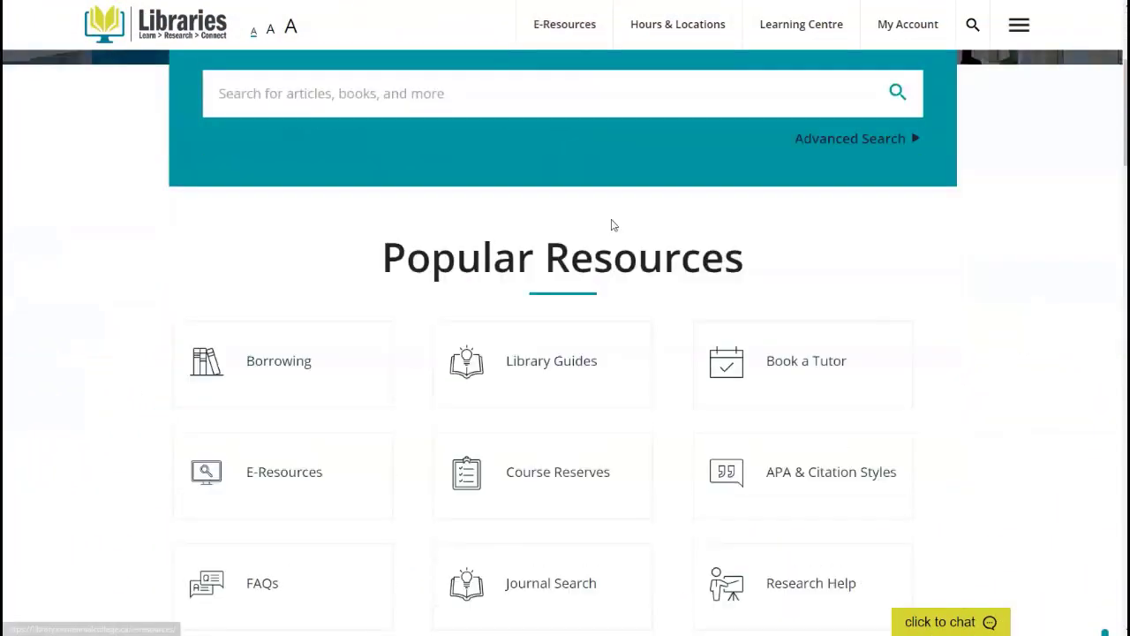
scroll(down, 3)
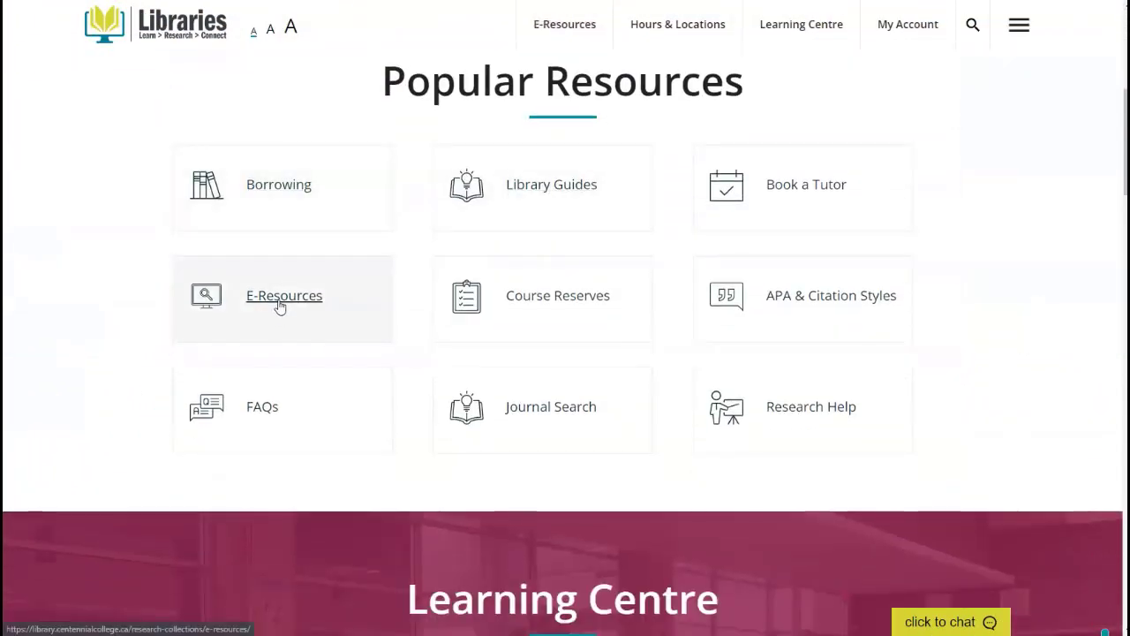
click(284, 295)
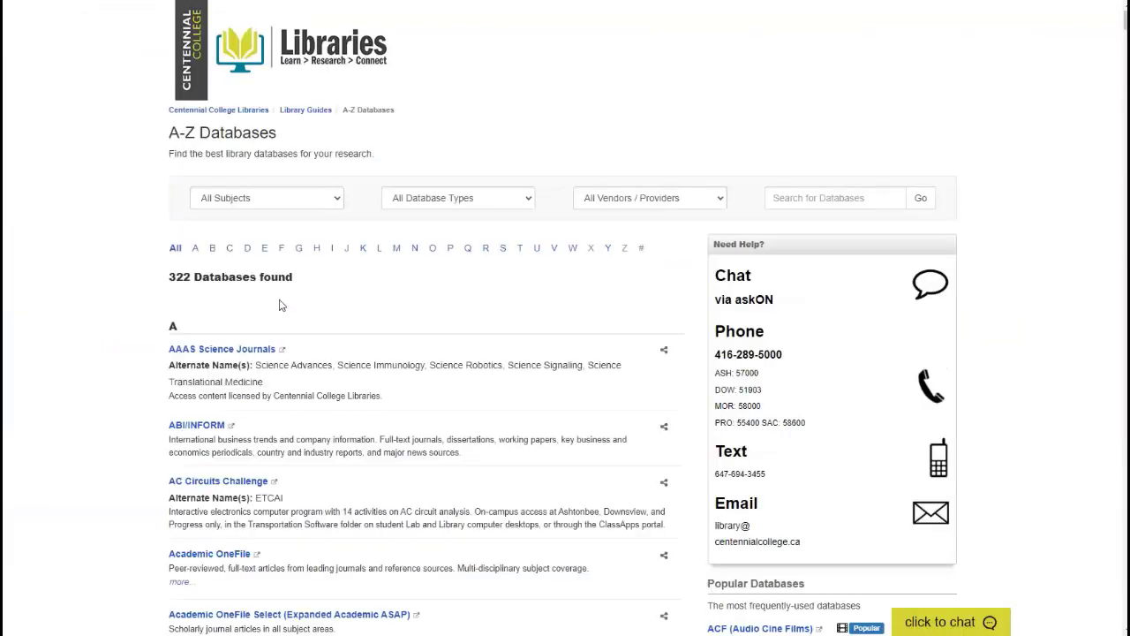
mouse_move(299, 304)
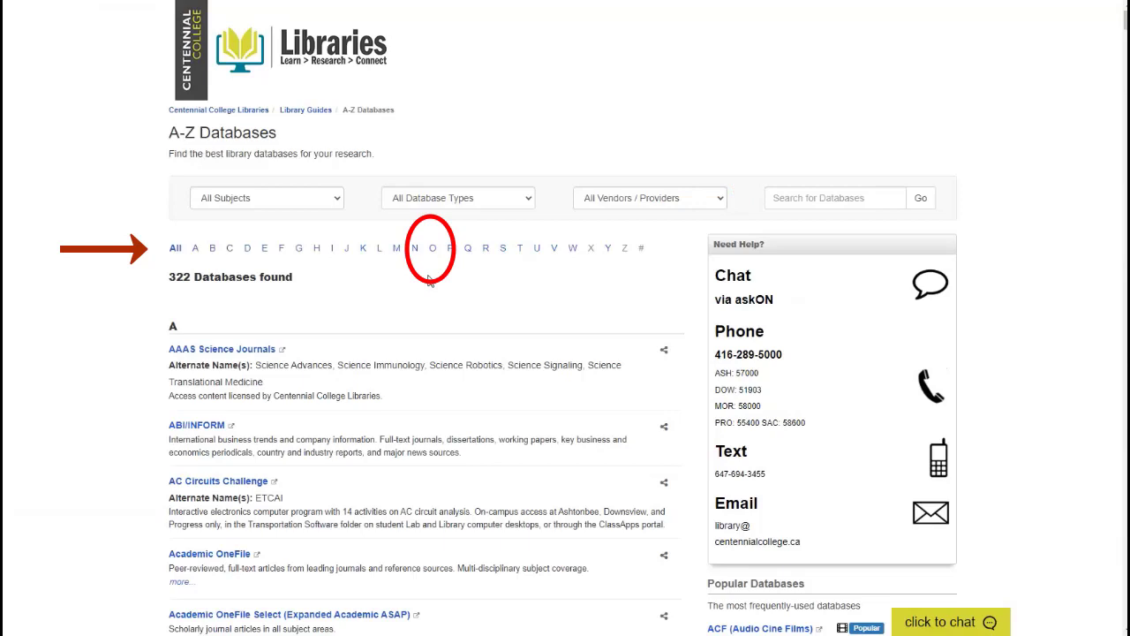
click(431, 248)
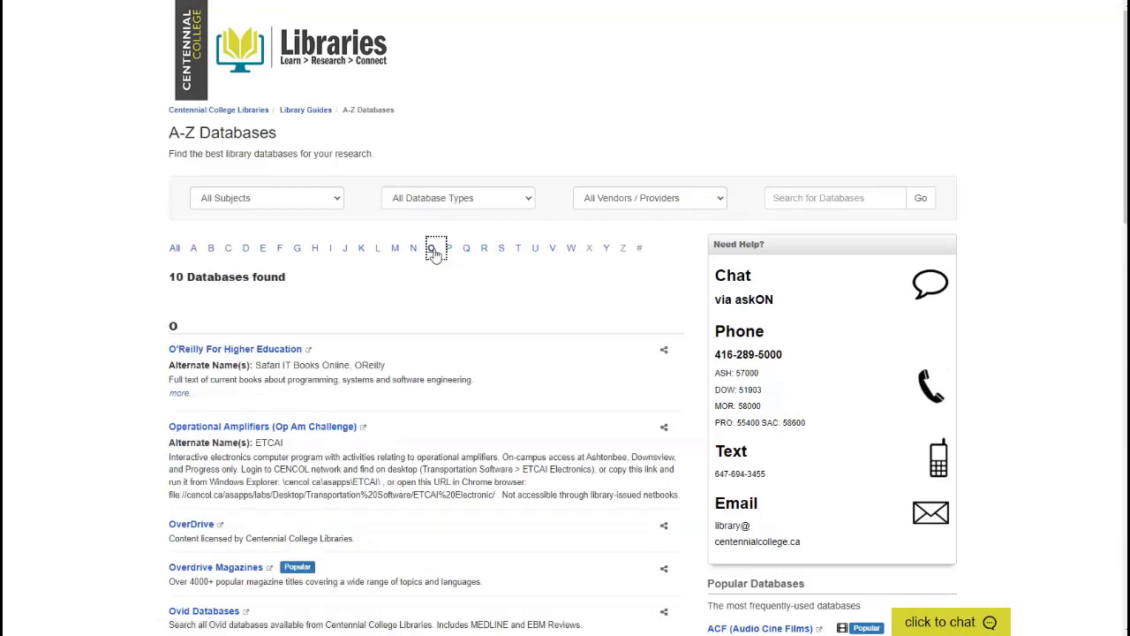
mouse_move(191, 524)
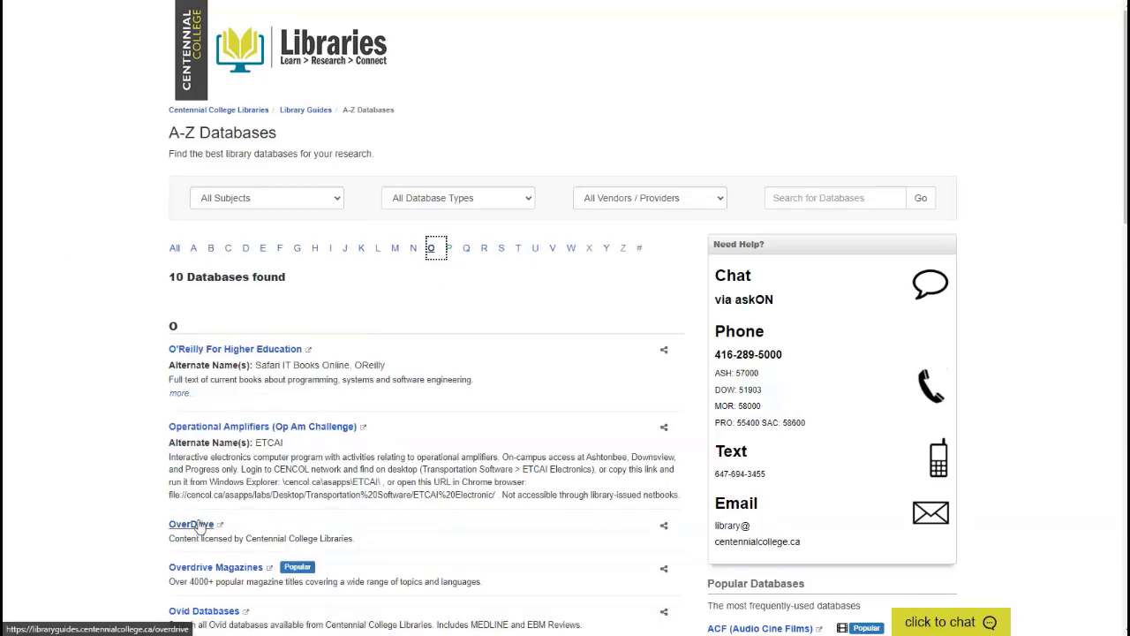
click(190, 523)
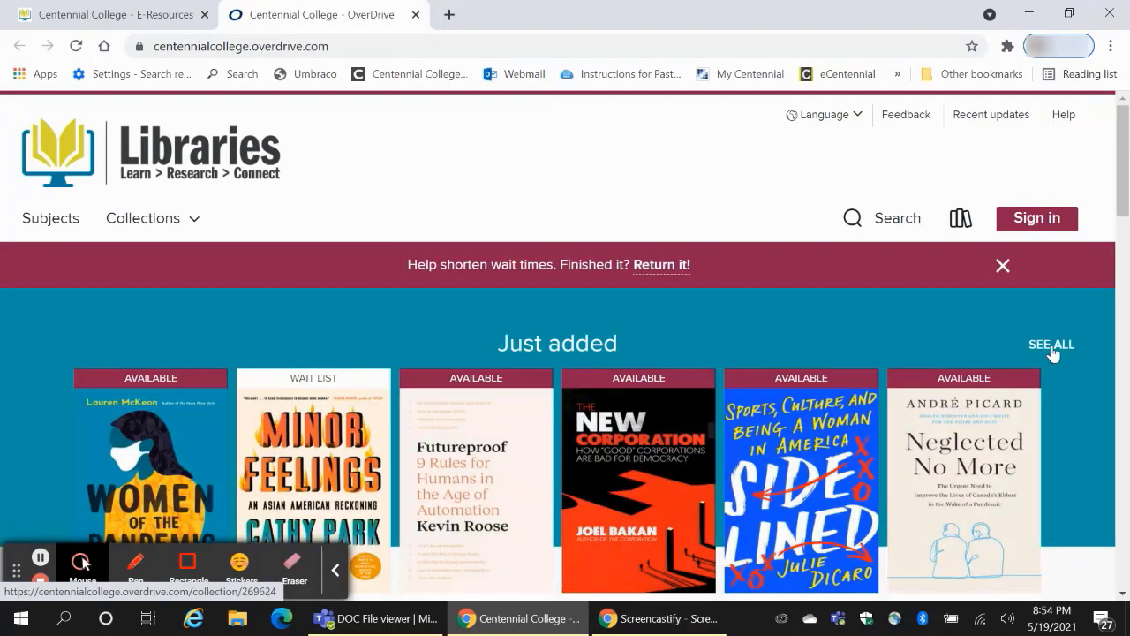
- Browse the History collection, then search the OverDrive catalogue for 'fun'
click(1051, 345)
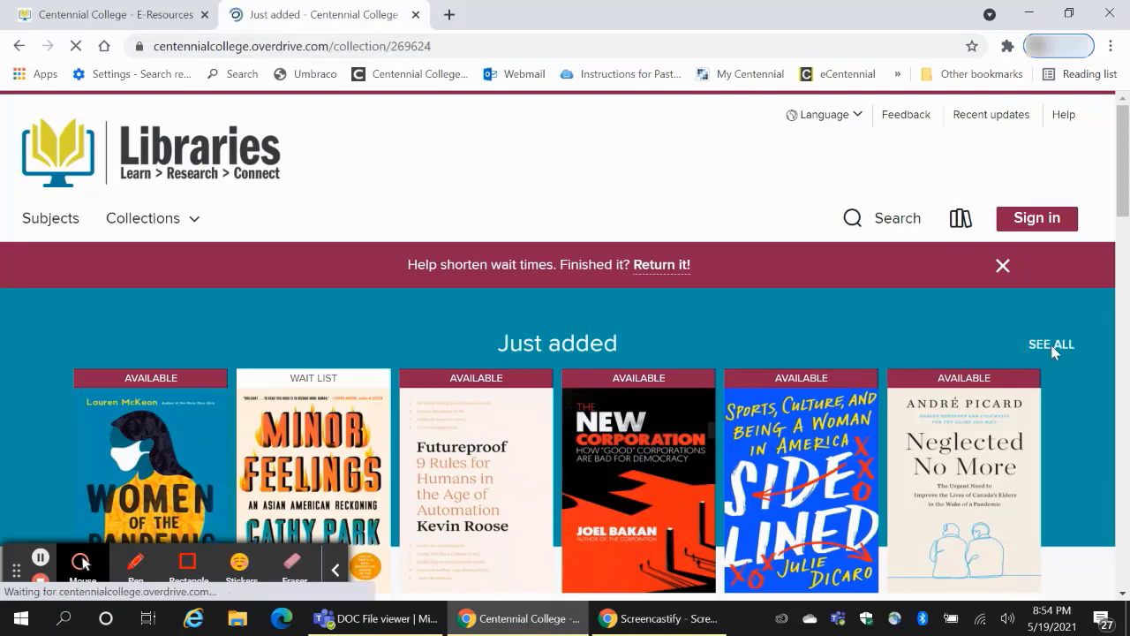
click(1050, 345)
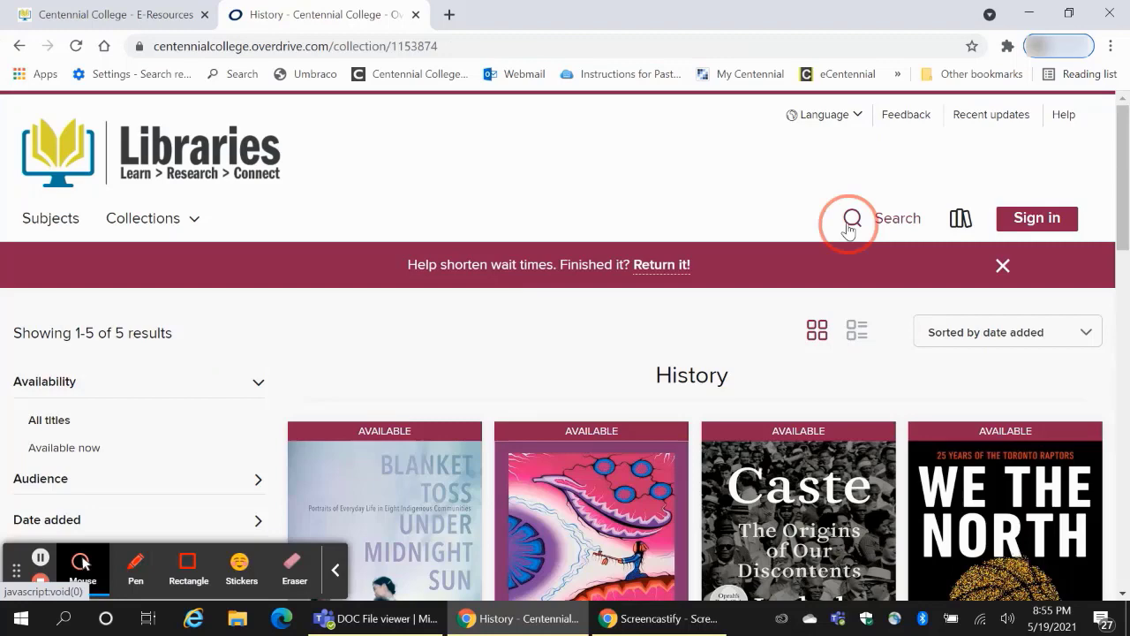
click(851, 218)
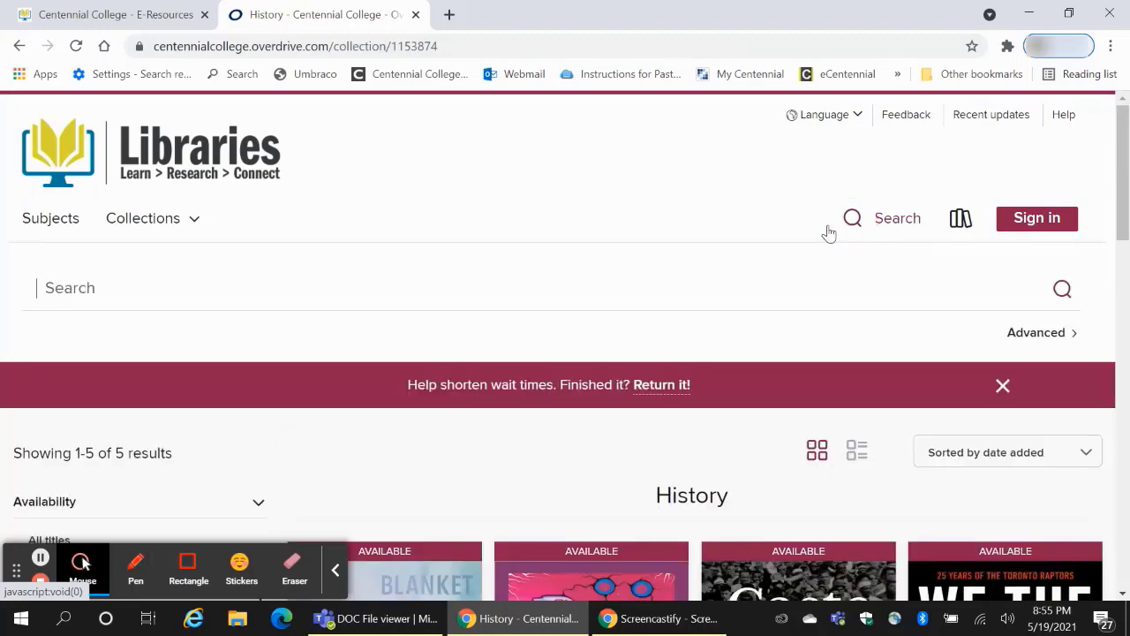
text(fun)
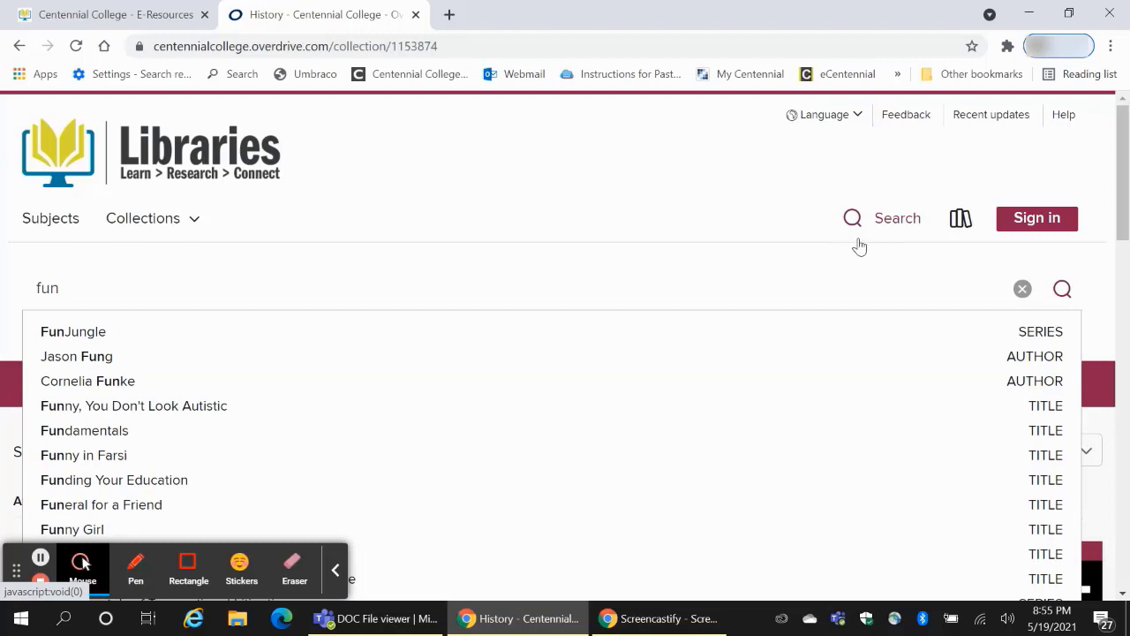
click(1062, 289)
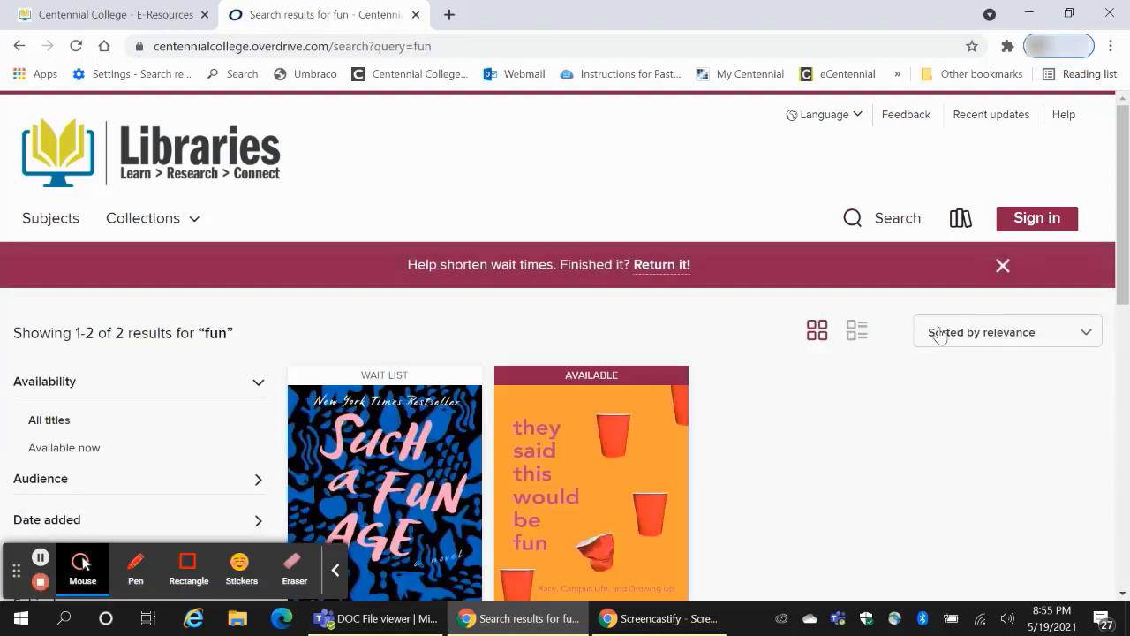
- Open 'They Said This Would Be Fun', preview its sample, then close the preview
scroll(down, 3)
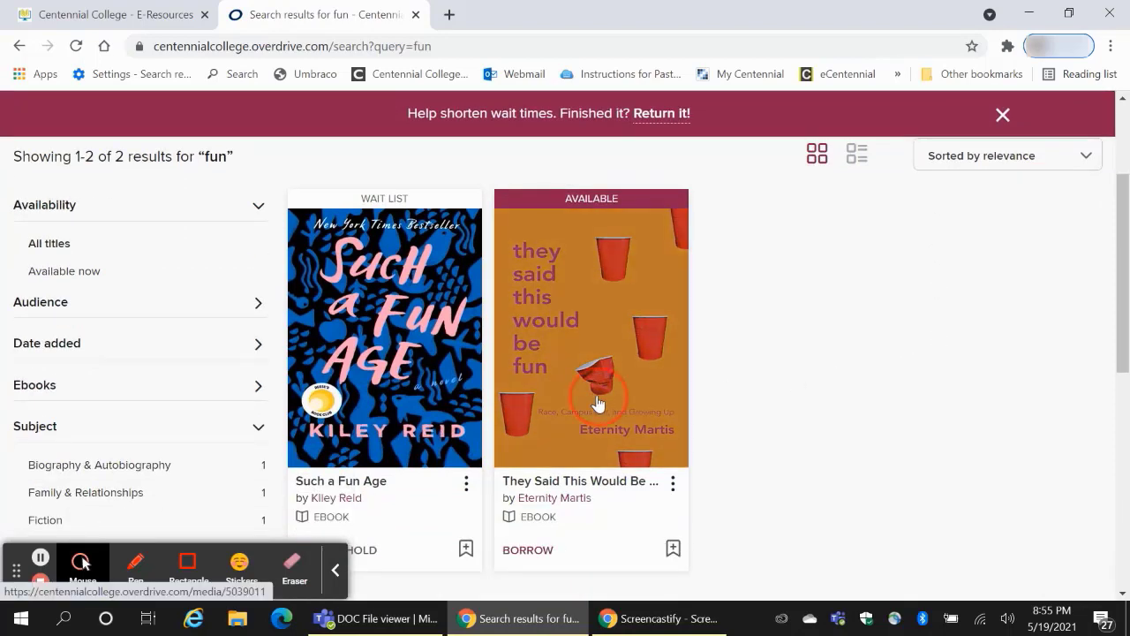
click(590, 331)
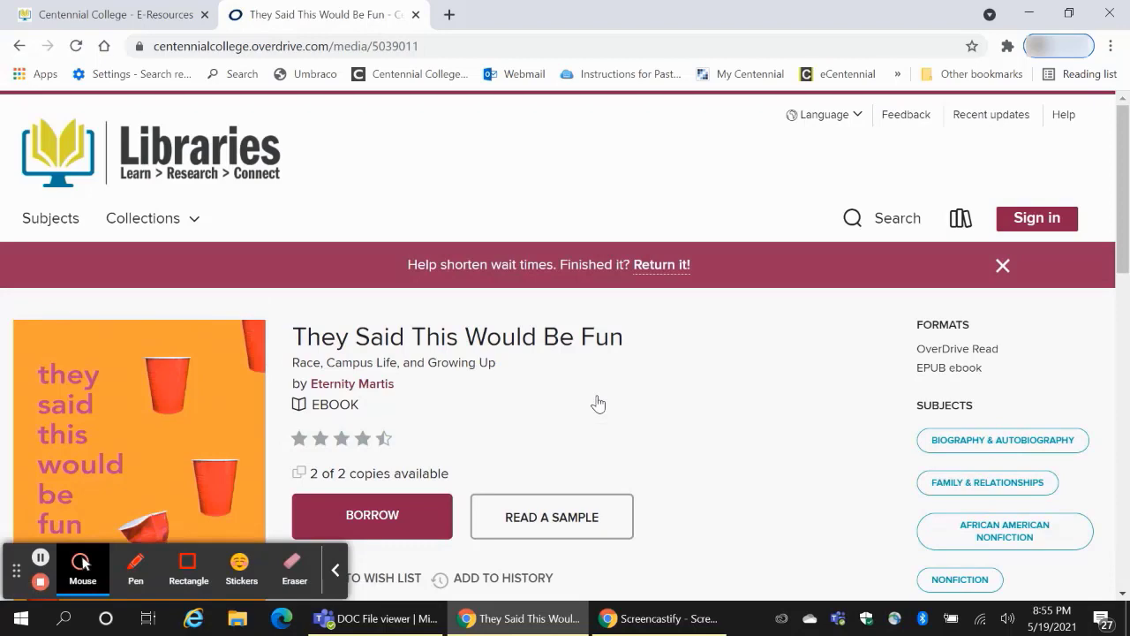
scroll(down, 3)
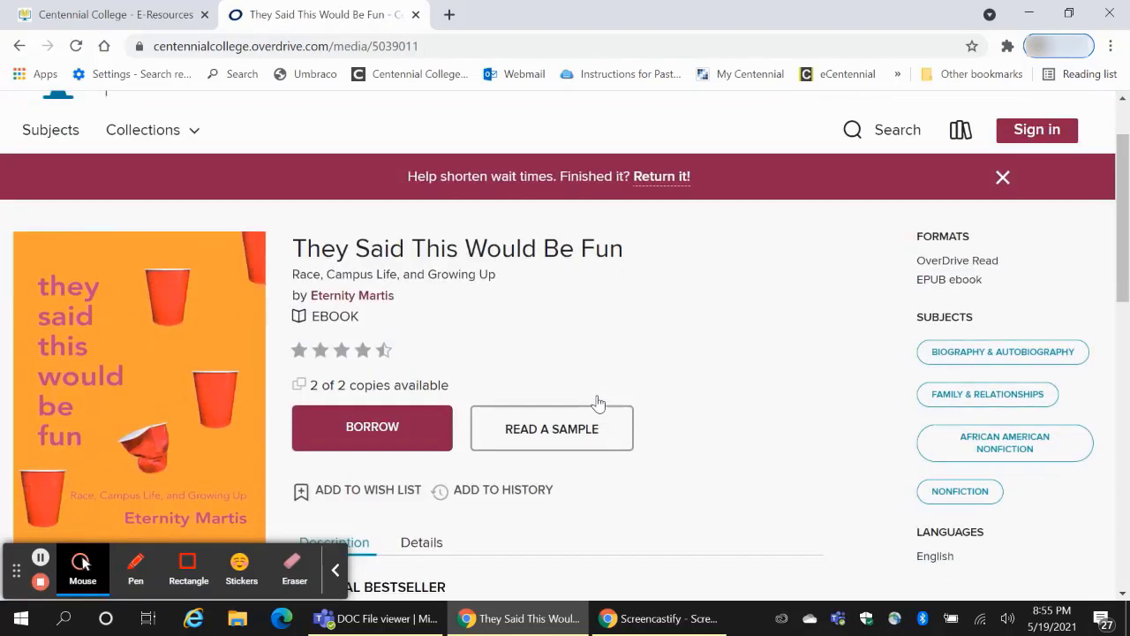
scroll(down, 3)
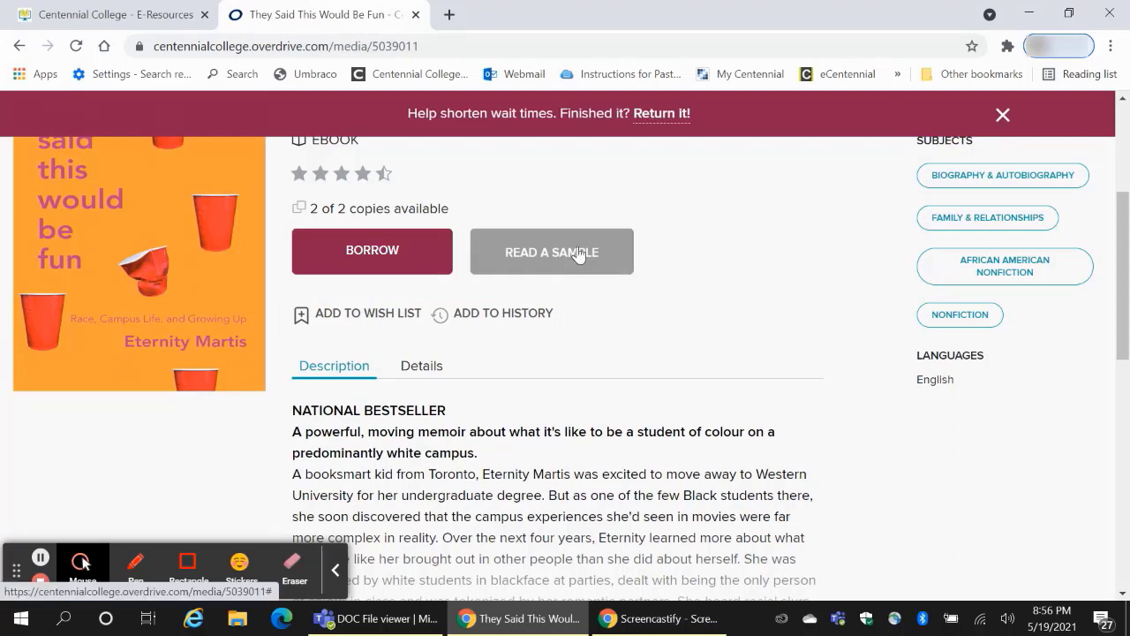
click(551, 251)
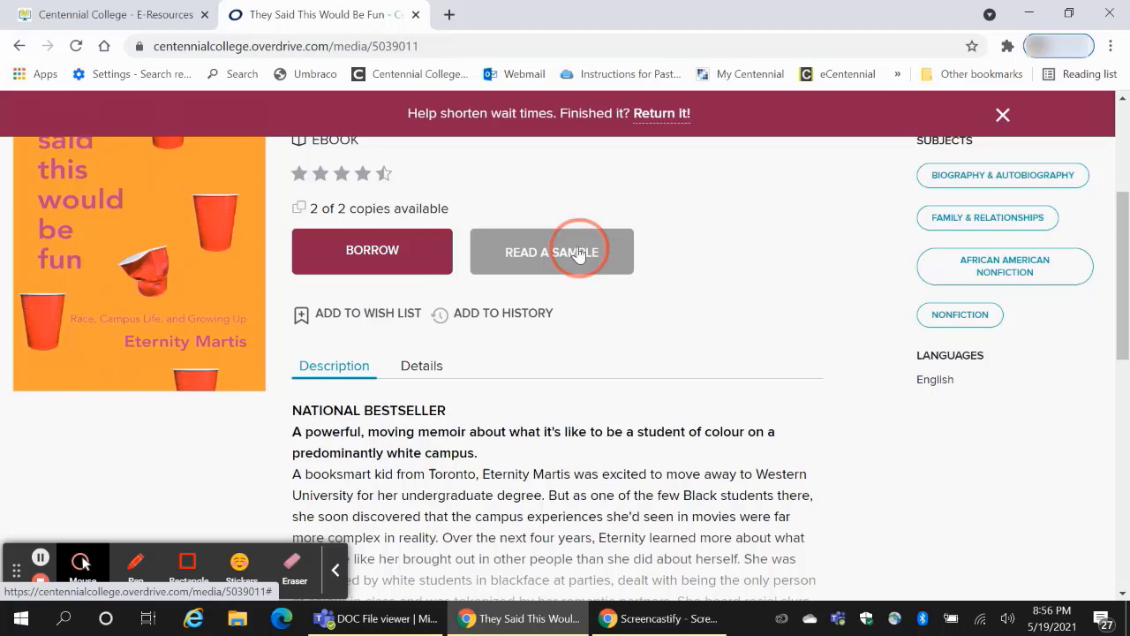
click(551, 251)
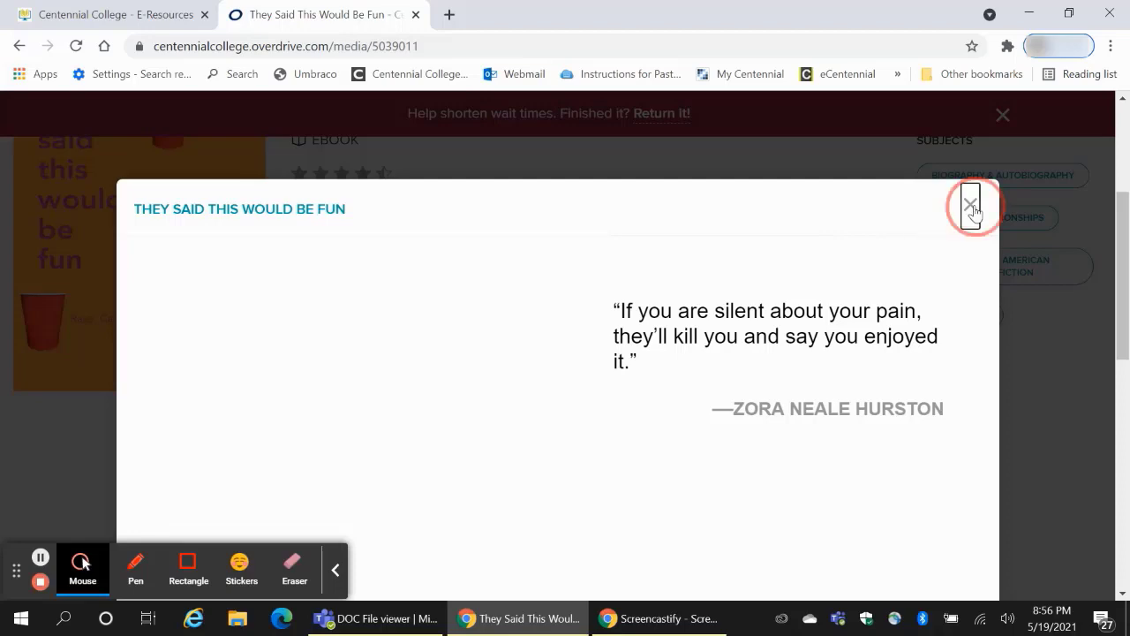
click(971, 205)
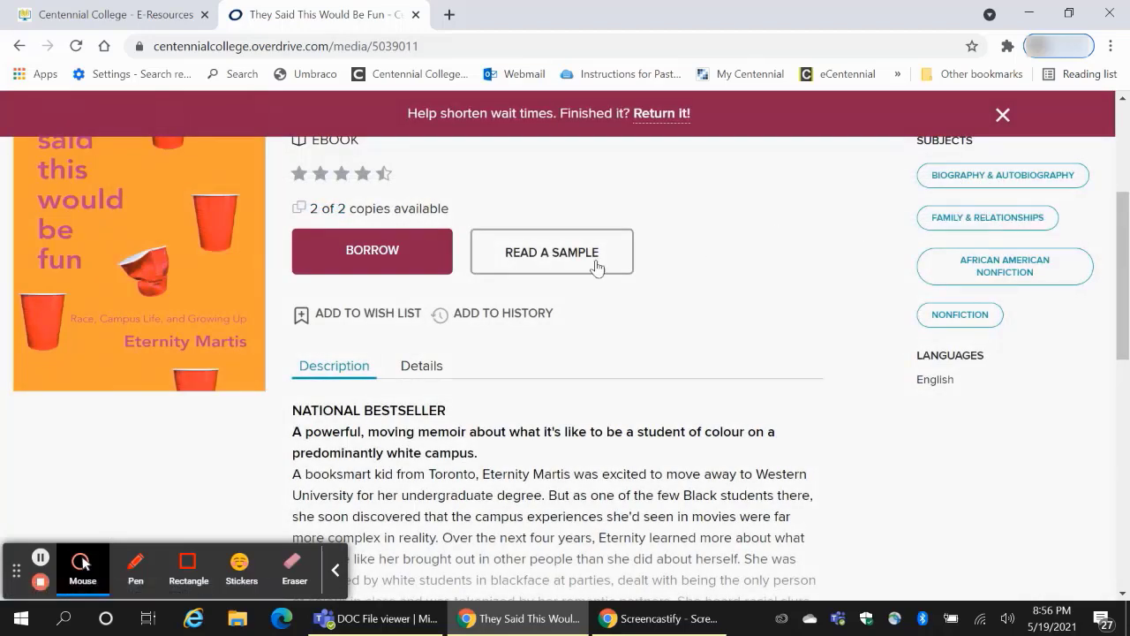
- Sign in with the college account and borrow the ebook for 7 days, until May 26, 2021
click(371, 251)
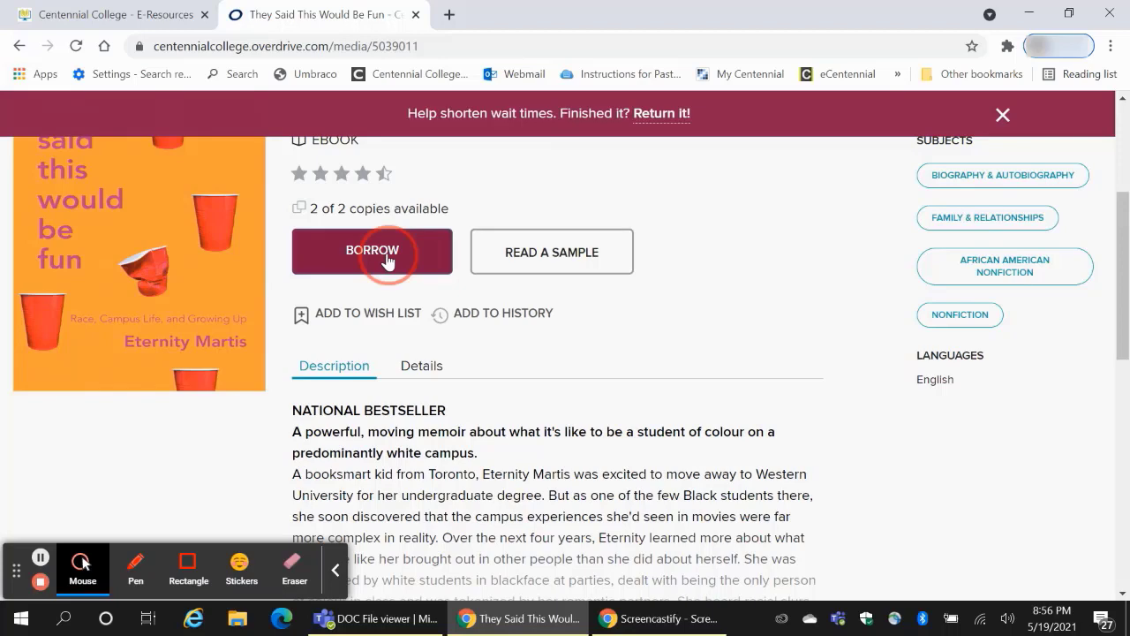
click(372, 251)
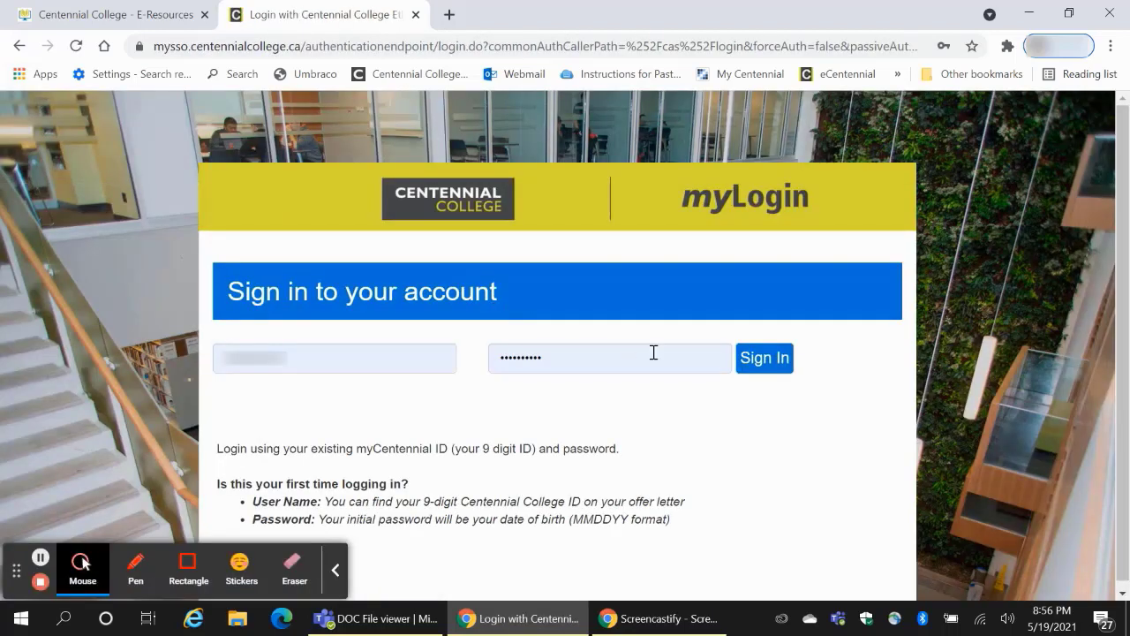
click(765, 357)
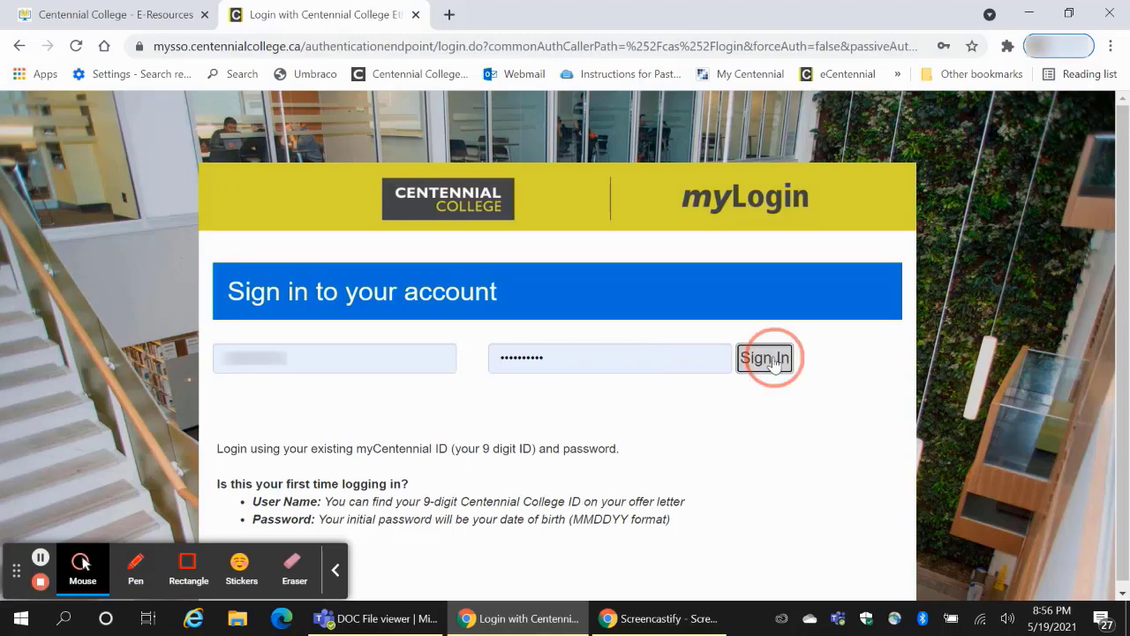
click(765, 358)
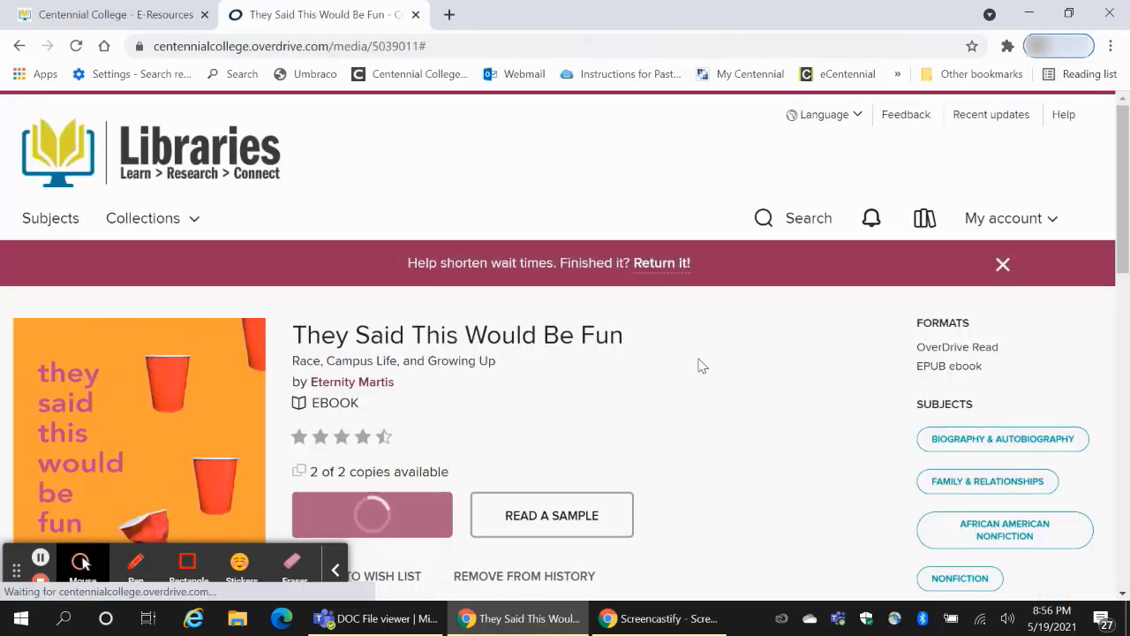
click(370, 514)
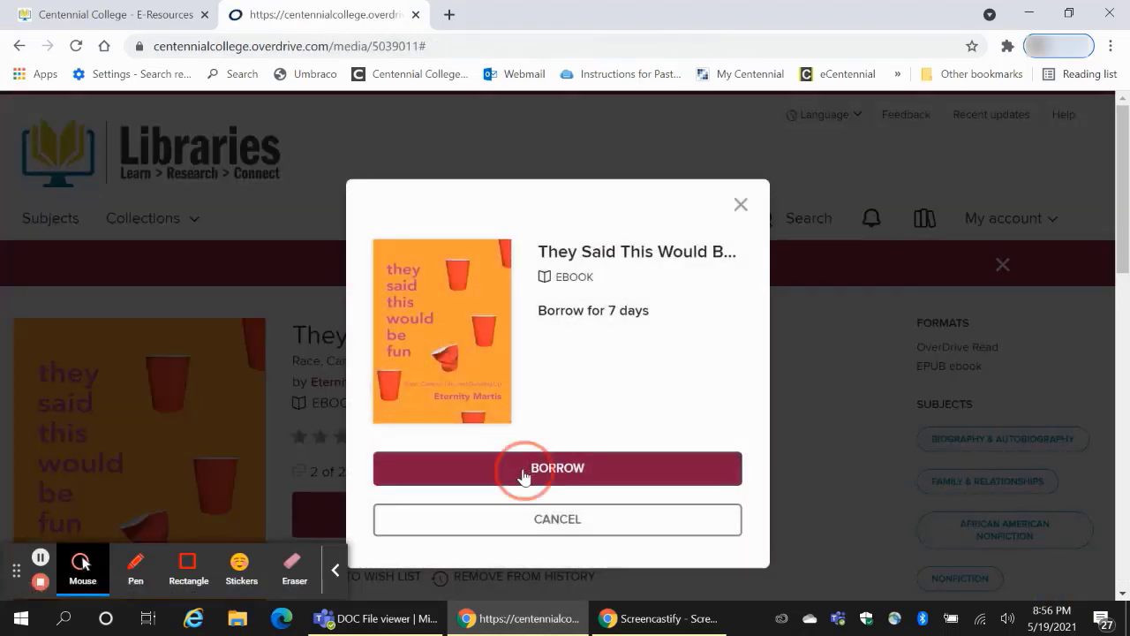
click(557, 468)
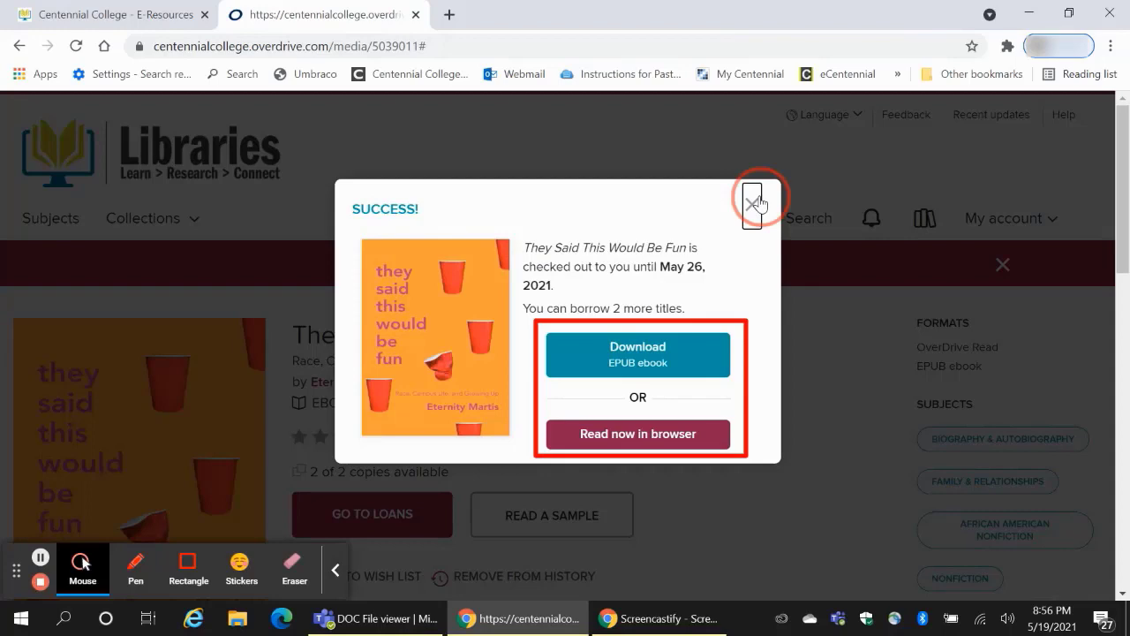
click(752, 198)
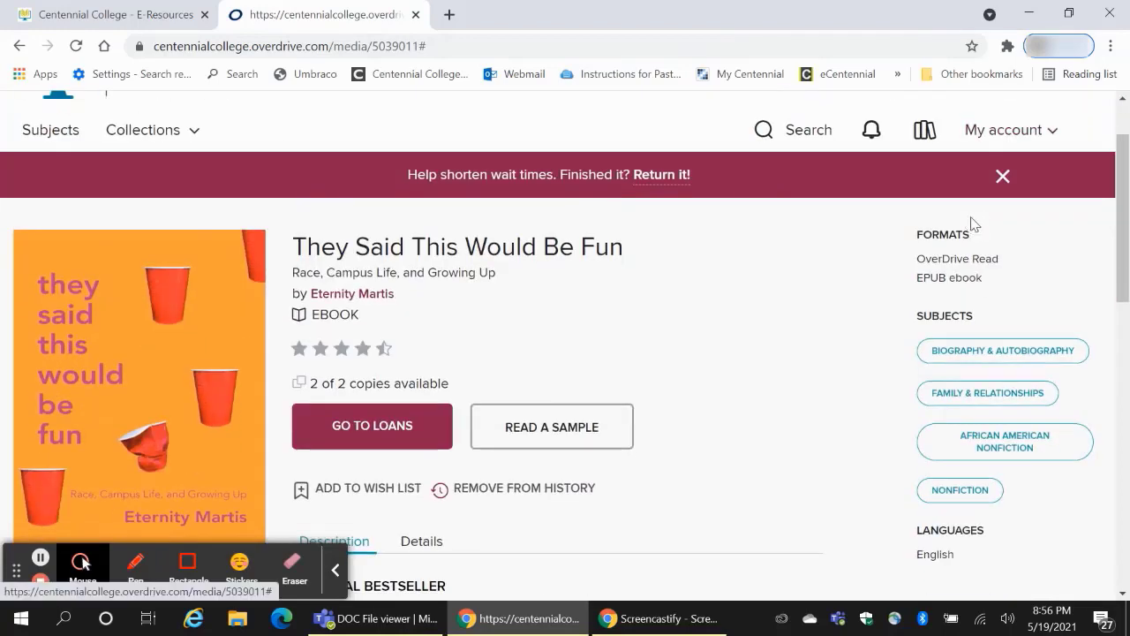
scroll(down, 3)
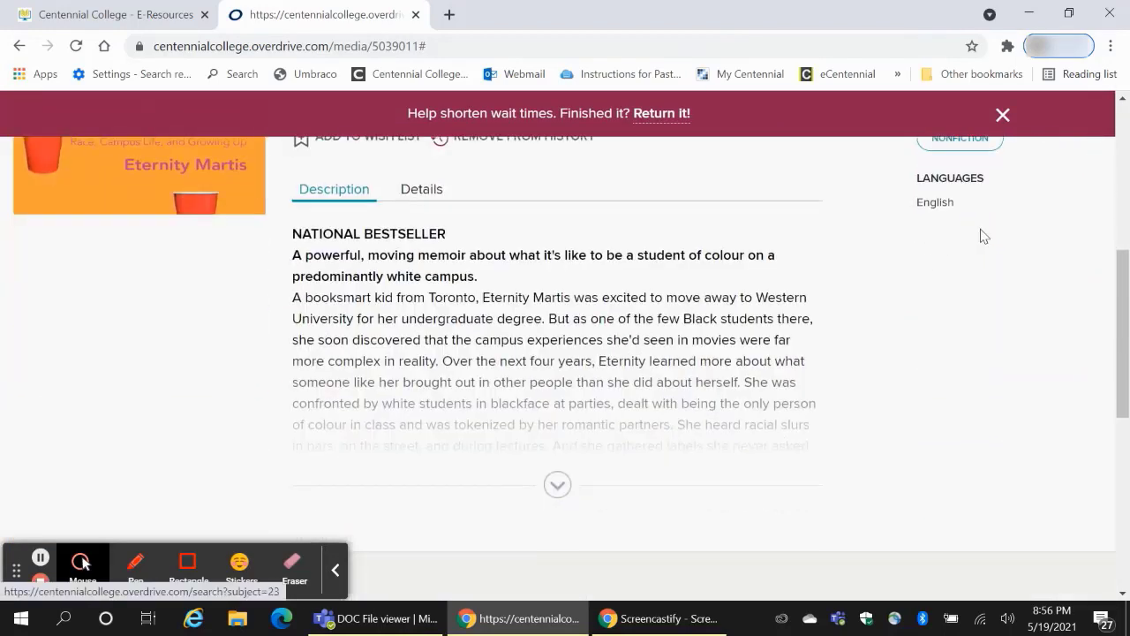
scroll(down, 3)
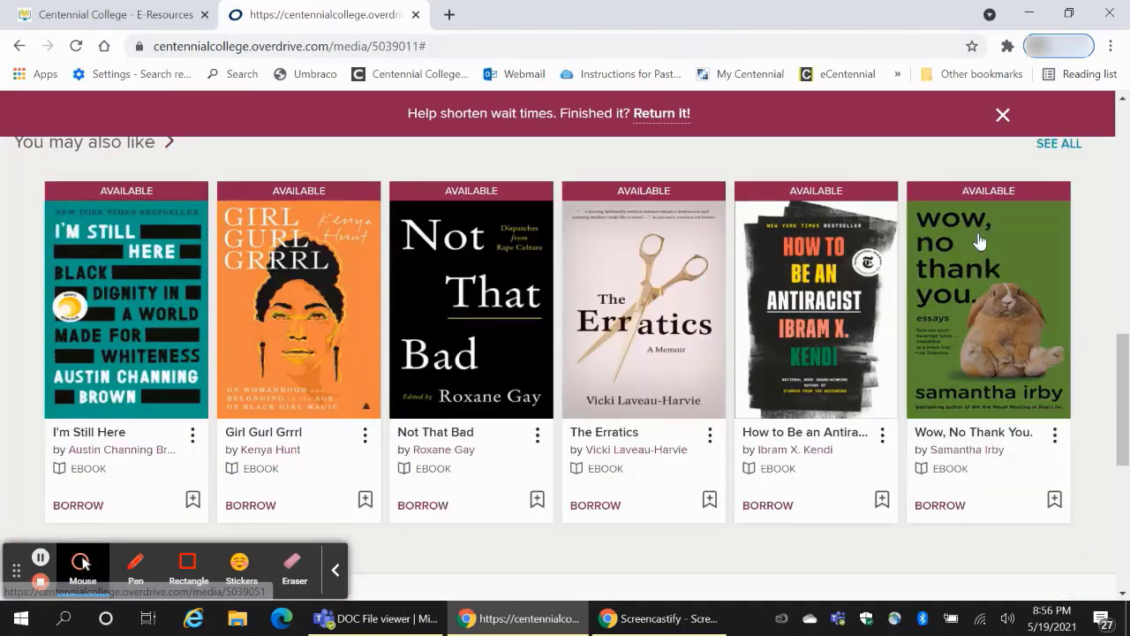
scroll(down, 3)
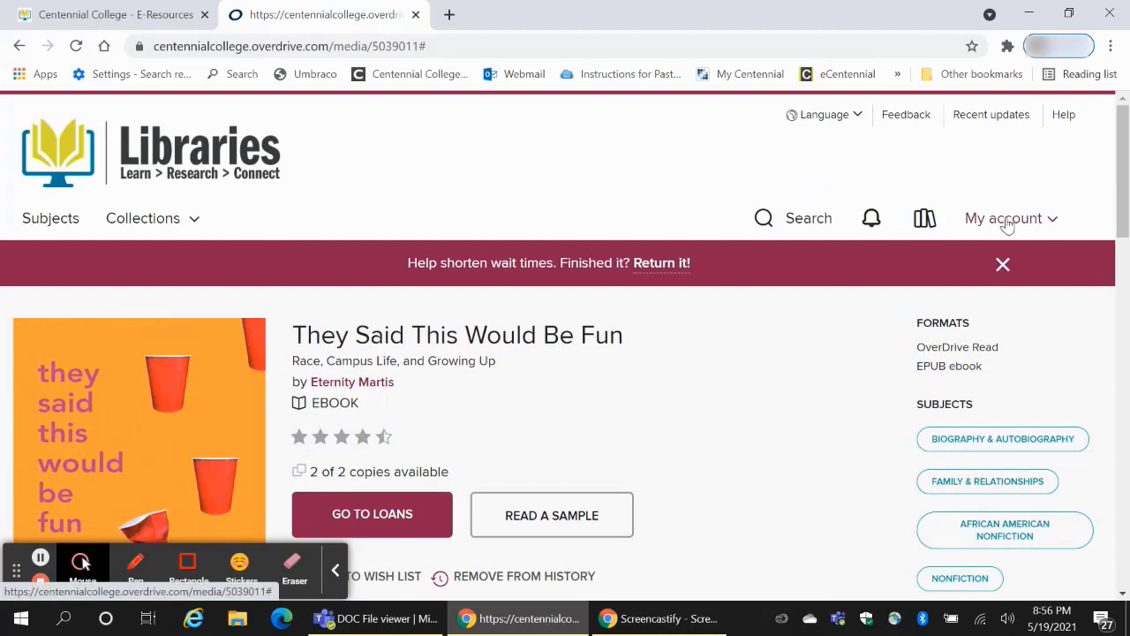
- From My account > Loans, return 'They Said This Would Be Fun' and confirm Return Title
click(1007, 219)
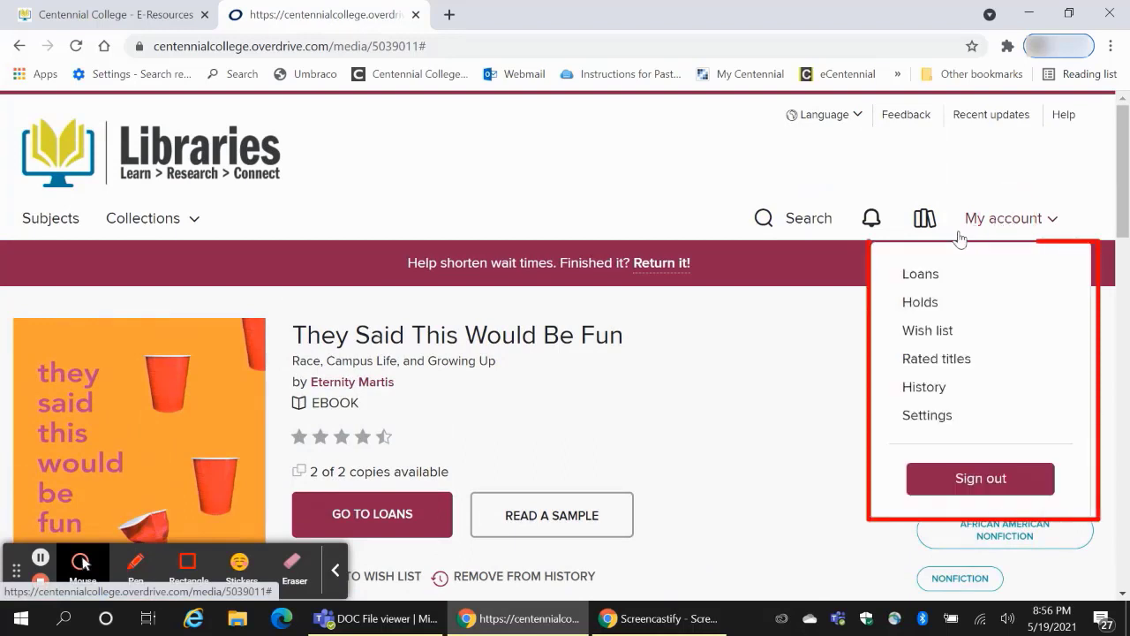
click(920, 274)
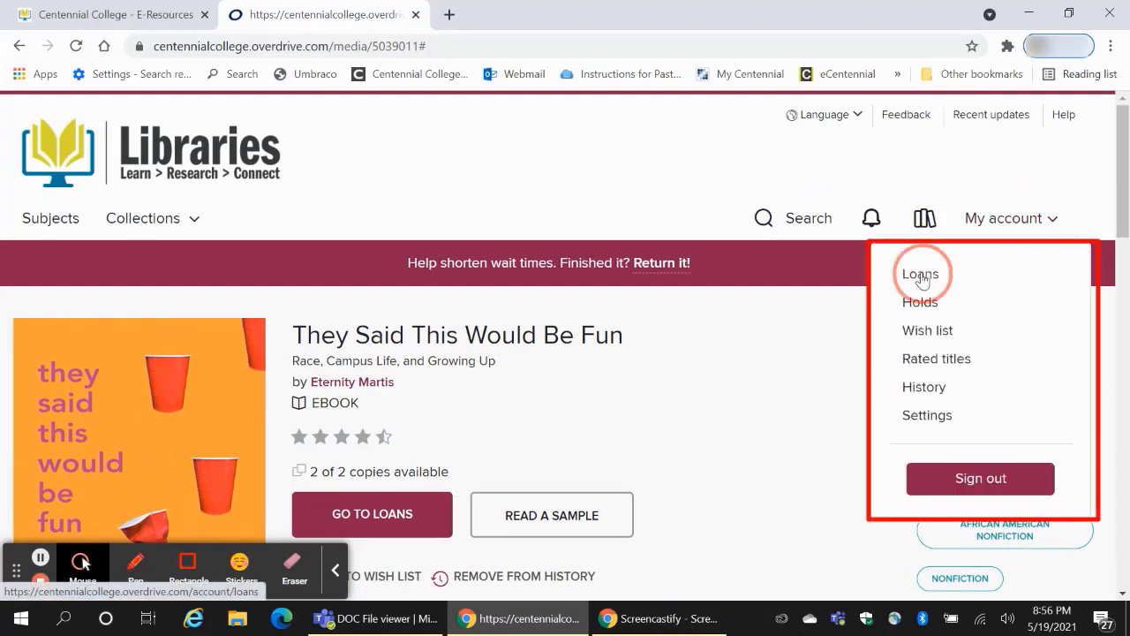
click(921, 273)
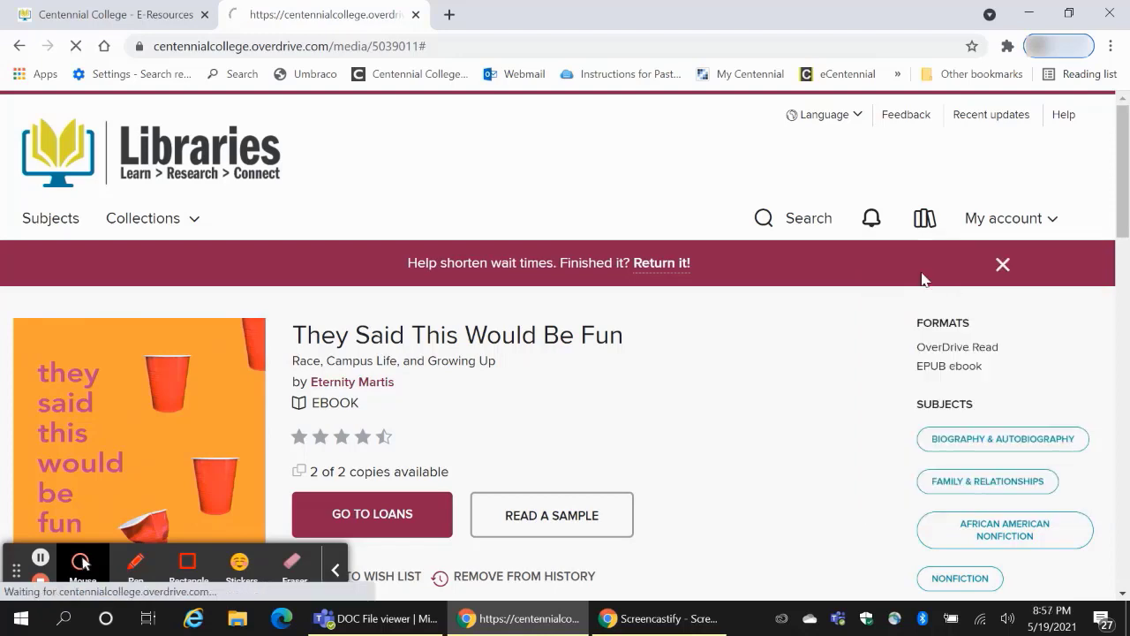
click(372, 514)
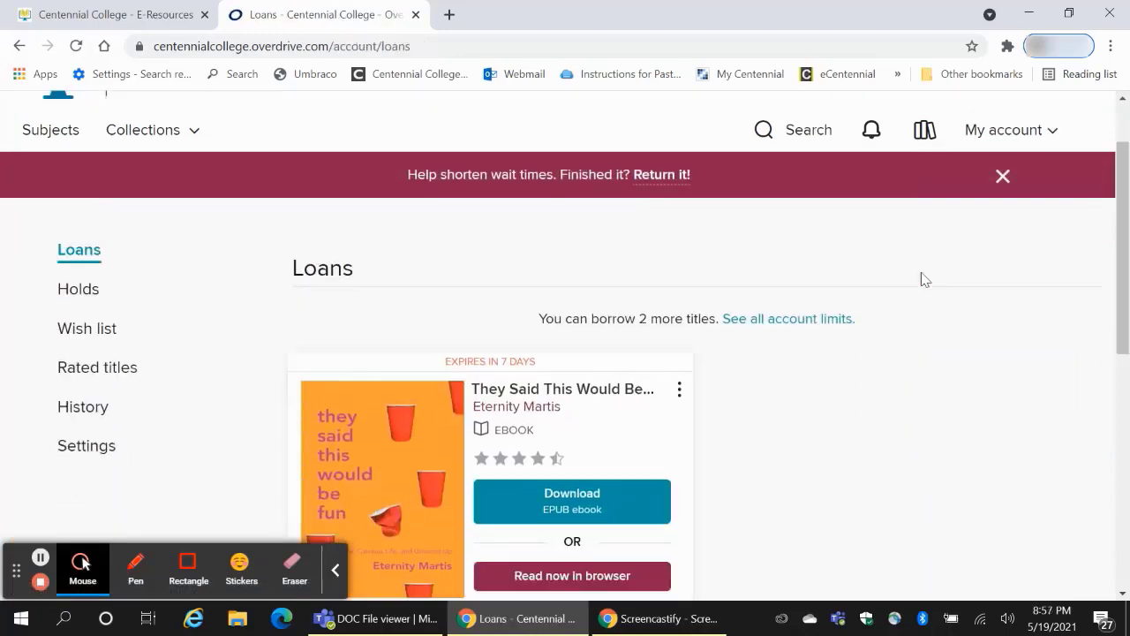
scroll(down, 3)
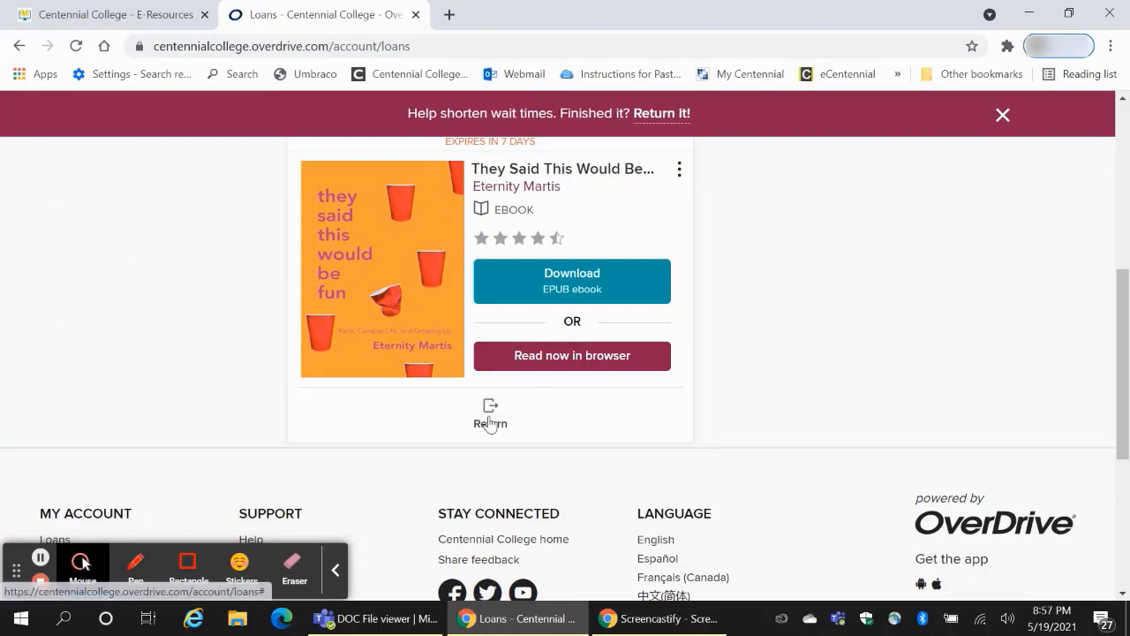
click(490, 406)
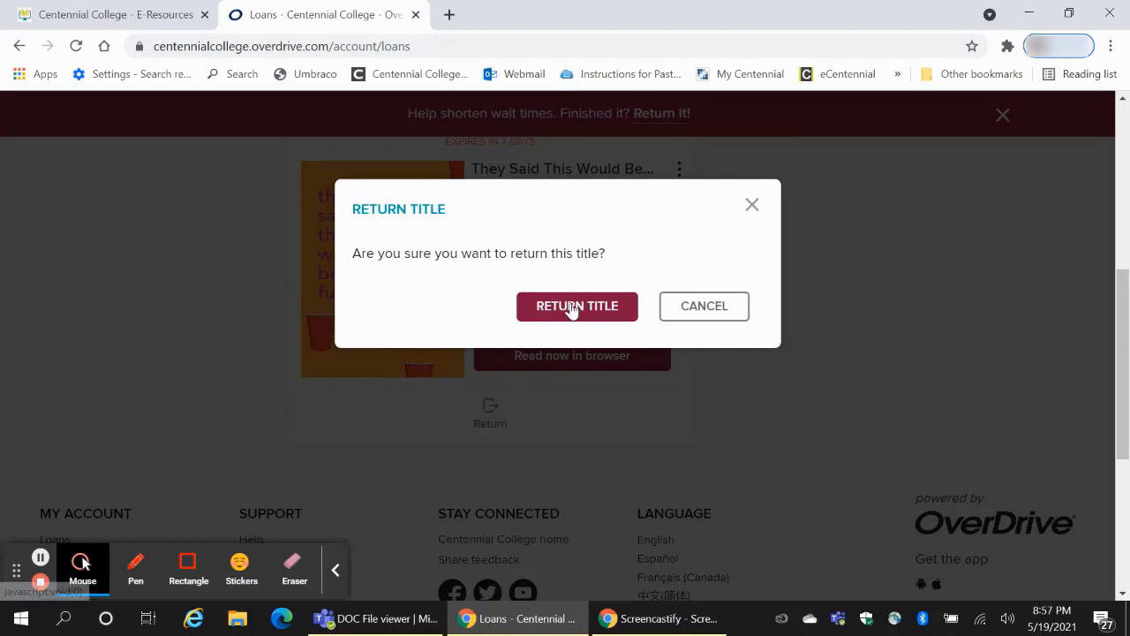
click(576, 306)
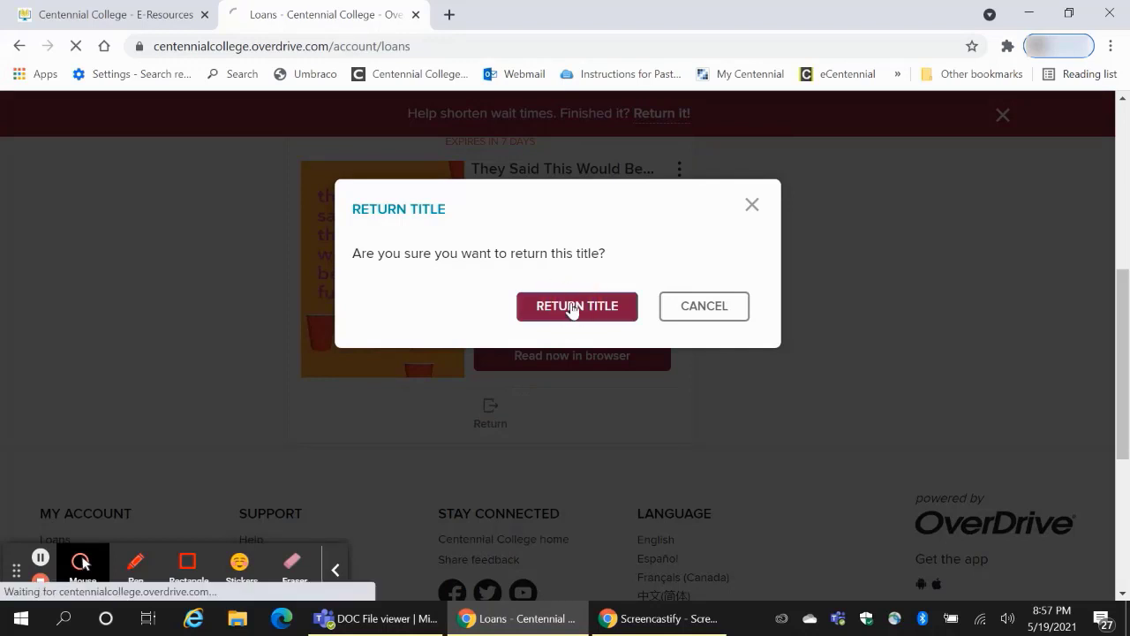